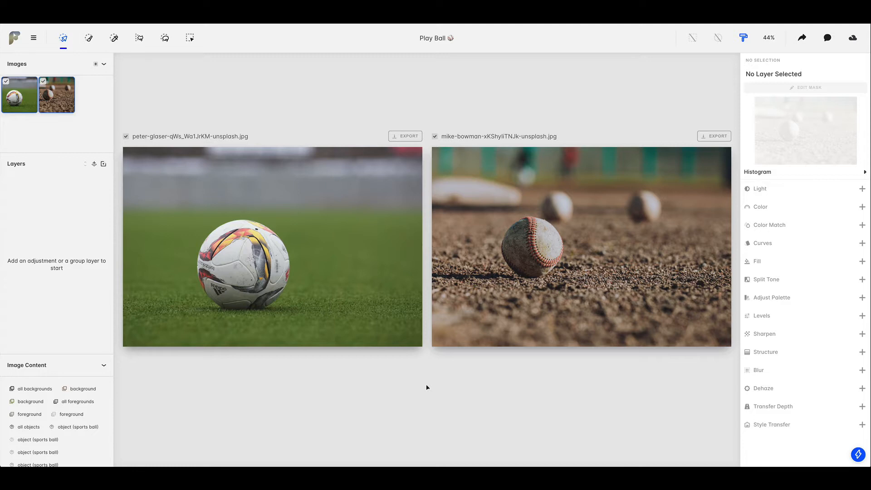
pyautogui.moveTo(82, 411)
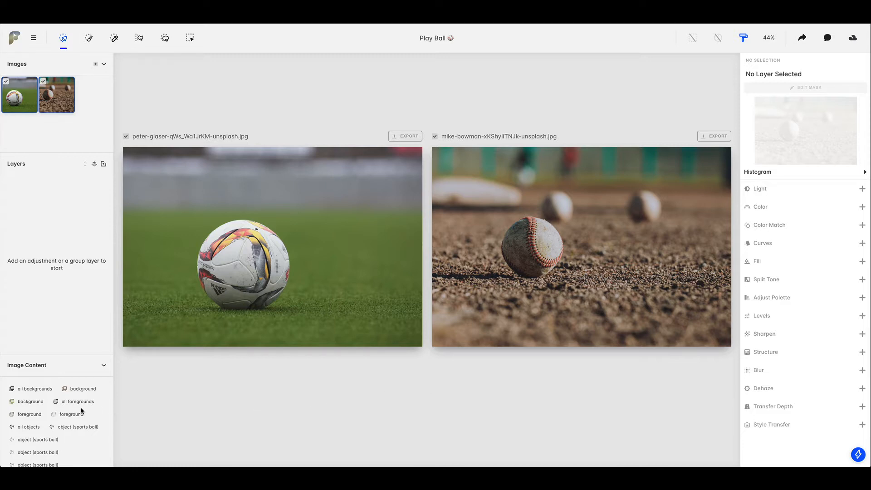
# Step: Create an 'All backgrounds' group layer from the Image Content panel
pyautogui.click(33, 388)
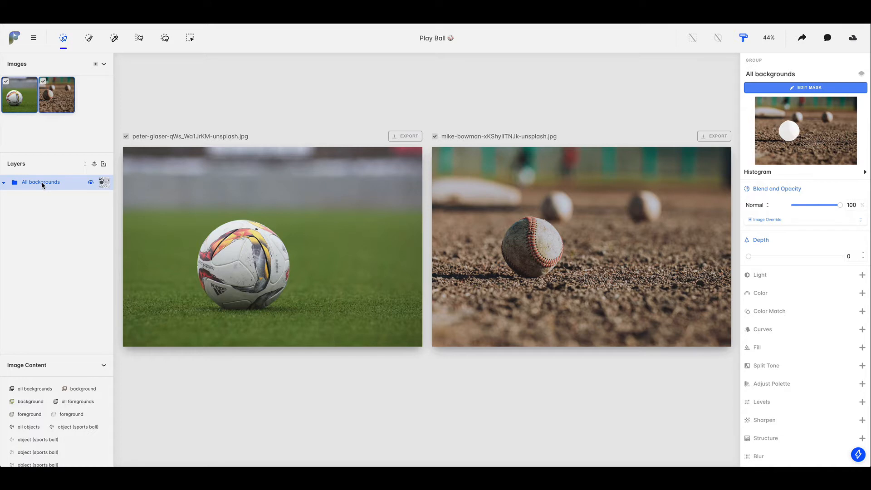
# Step: Add a Color adjustment to the All backgrounds group with Saturation at -1
pyautogui.rightClick(40, 182)
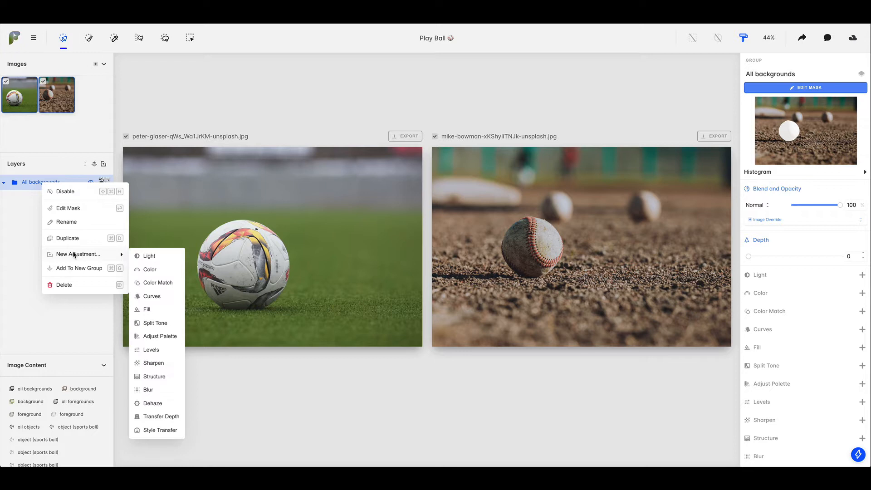
pyautogui.click(149, 270)
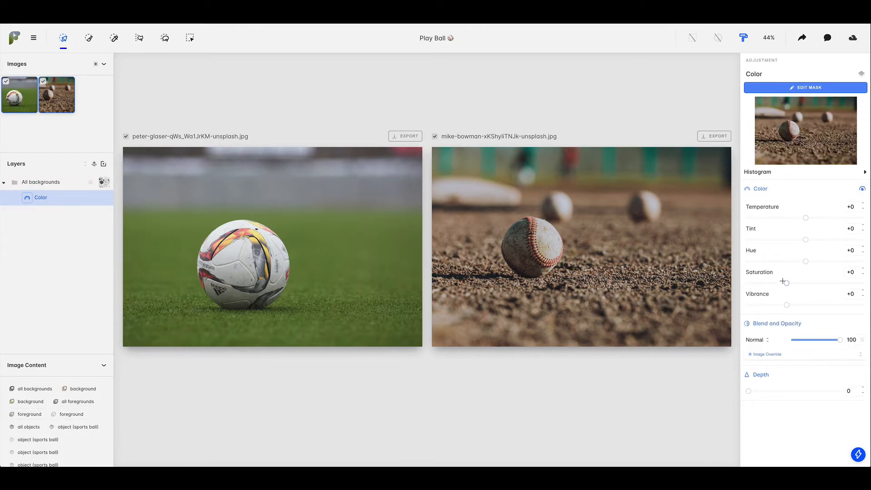
pyautogui.moveTo(806, 282); pyautogui.dragTo(749, 282)
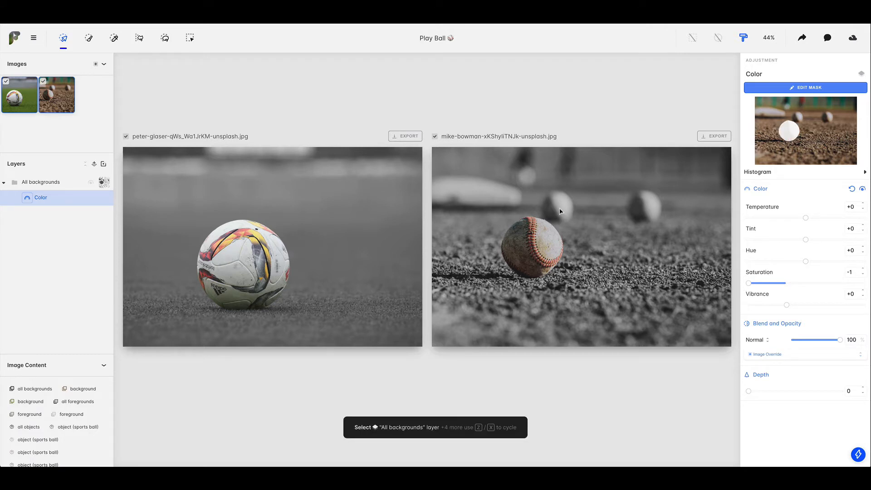
pyautogui.moveTo(644, 212)
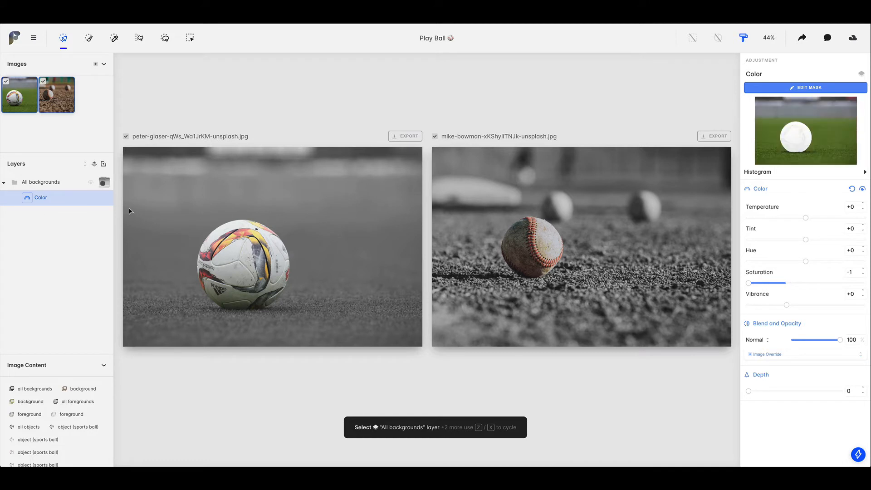
# Step: Select the All backgrounds group itself rather than its Color adjustment
pyautogui.click(41, 181)
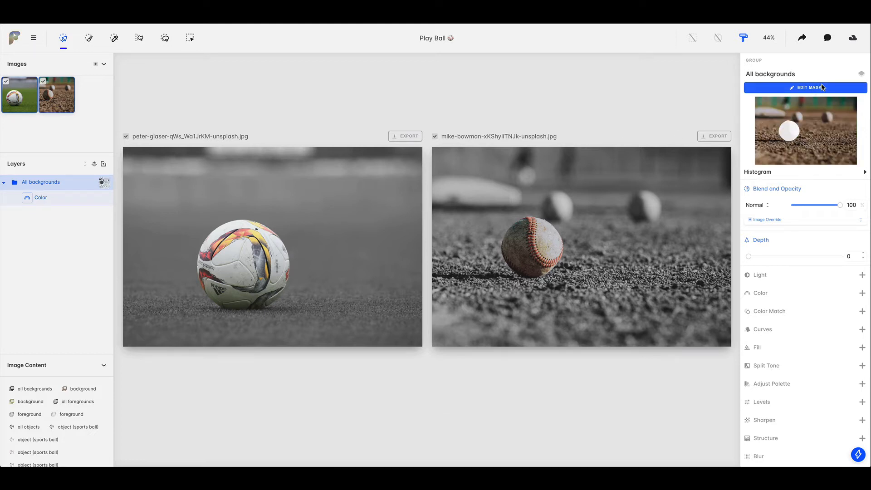
# Step: Edit the group mask and remove the two distant baseballs in the second photo
pyautogui.click(805, 87)
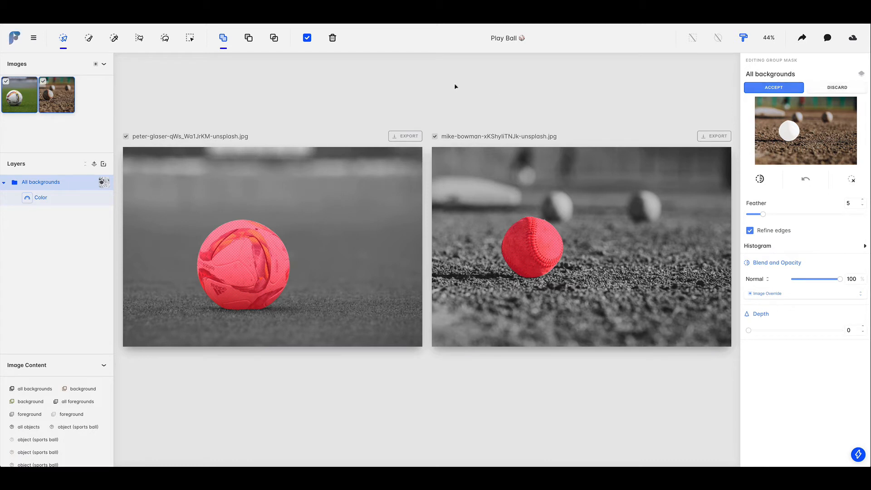
pyautogui.moveTo(223, 38)
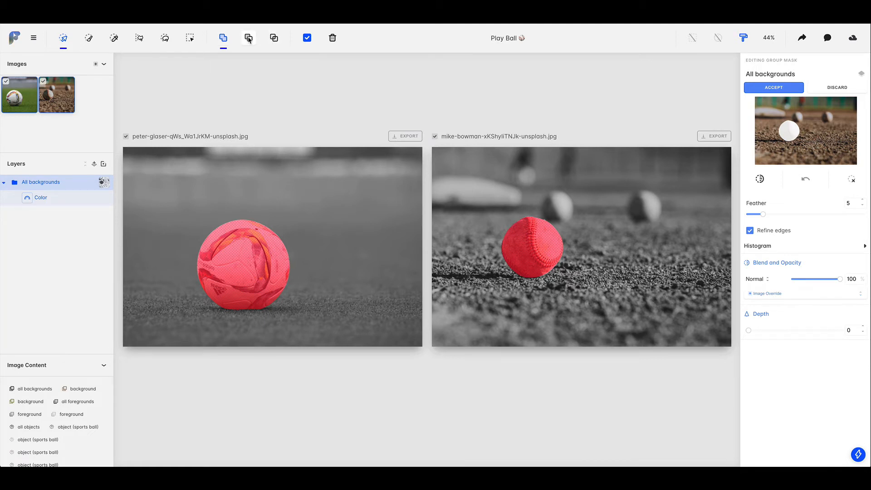
pyautogui.moveTo(249, 38)
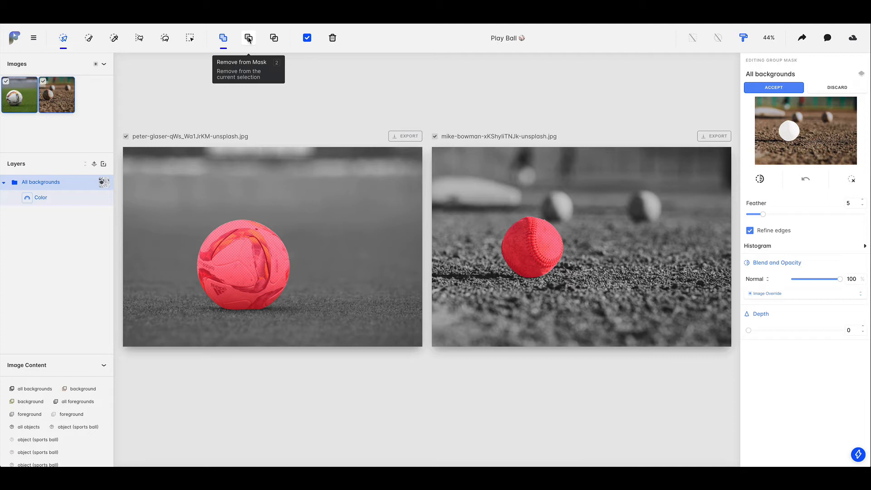
pyautogui.click(248, 38)
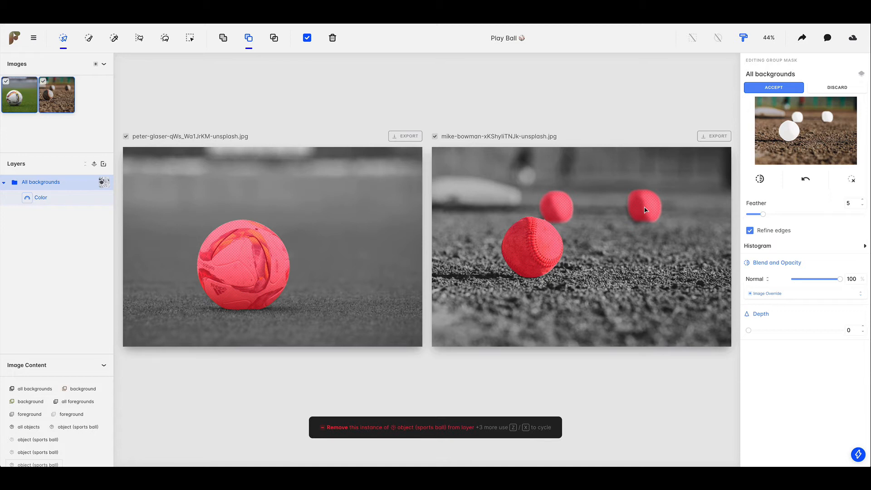
pyautogui.click(773, 87)
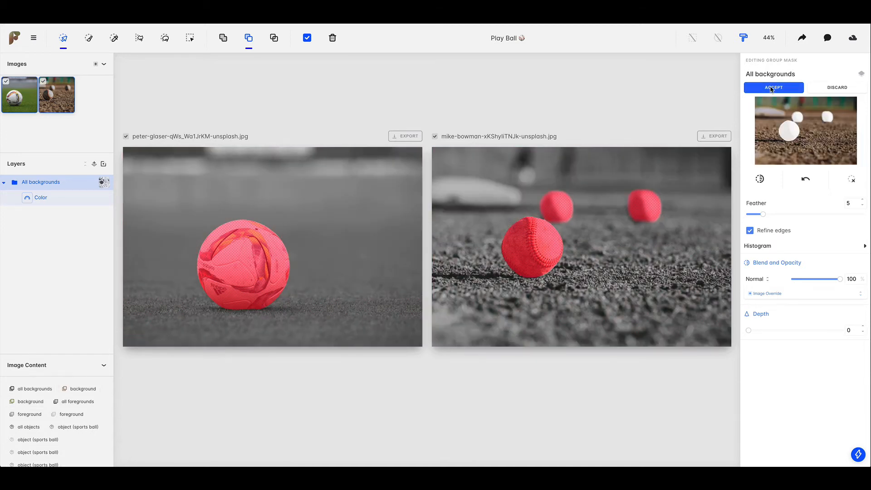
# Step: Accept the edited All backgrounds mask
pyautogui.click(773, 88)
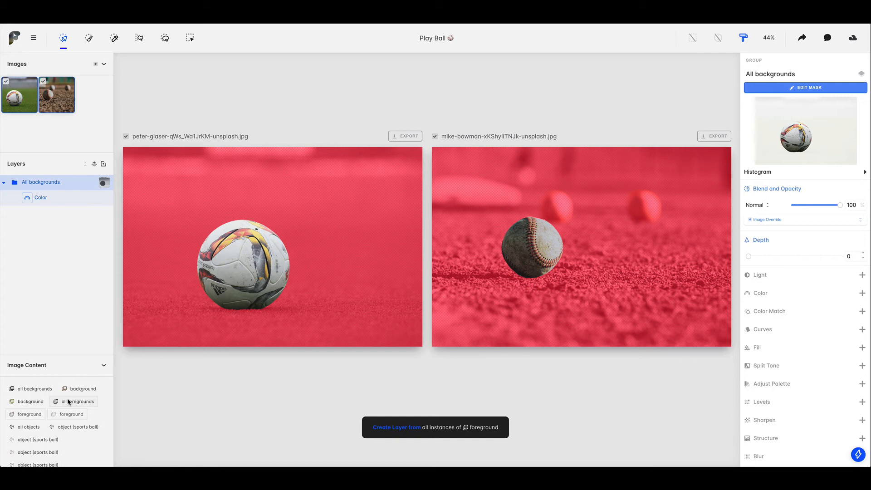
pyautogui.moveTo(75, 366)
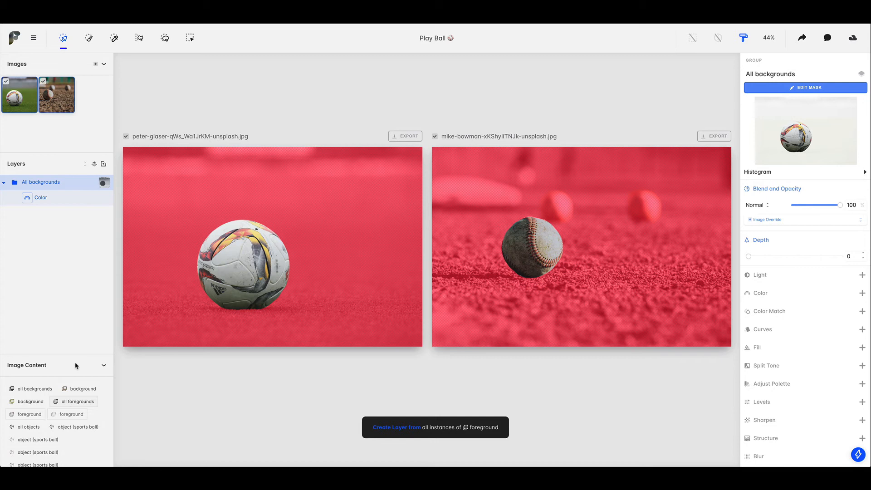
# Step: Duplicate the All backgrounds group and rename the copy 'Foreground'
pyautogui.rightClick(39, 181)
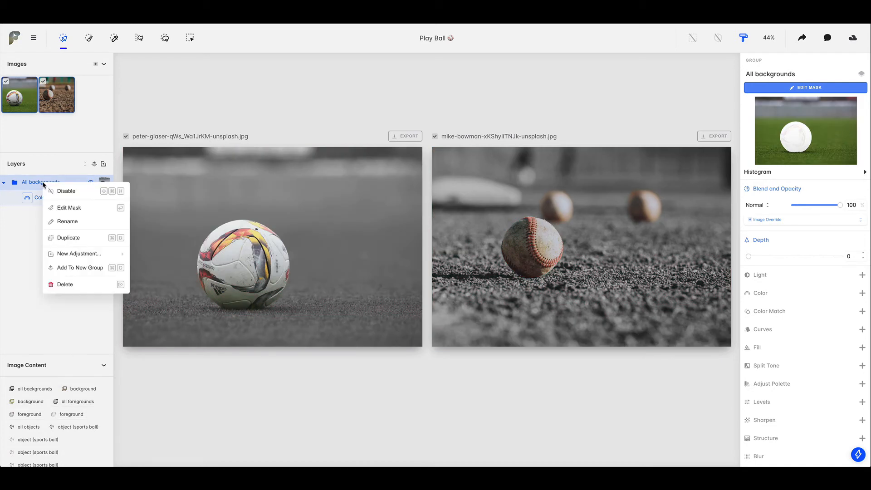
pyautogui.click(68, 237)
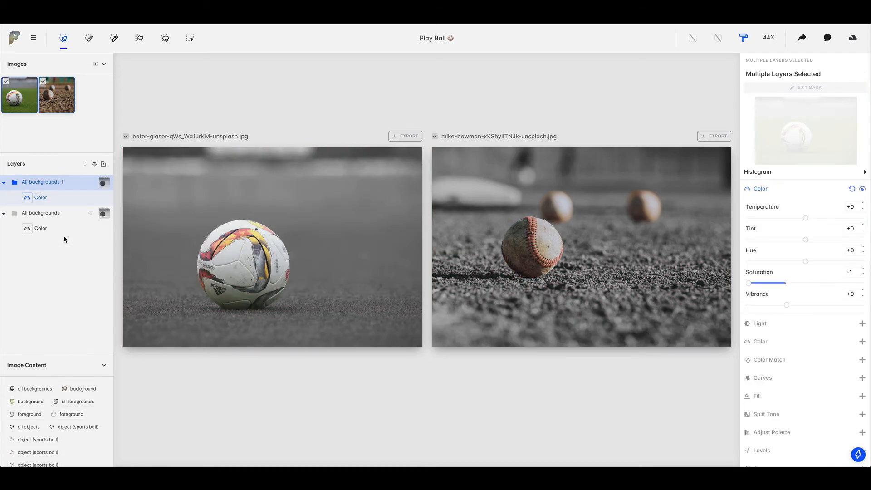
pyautogui.rightClick(40, 196)
pyautogui.write('F')
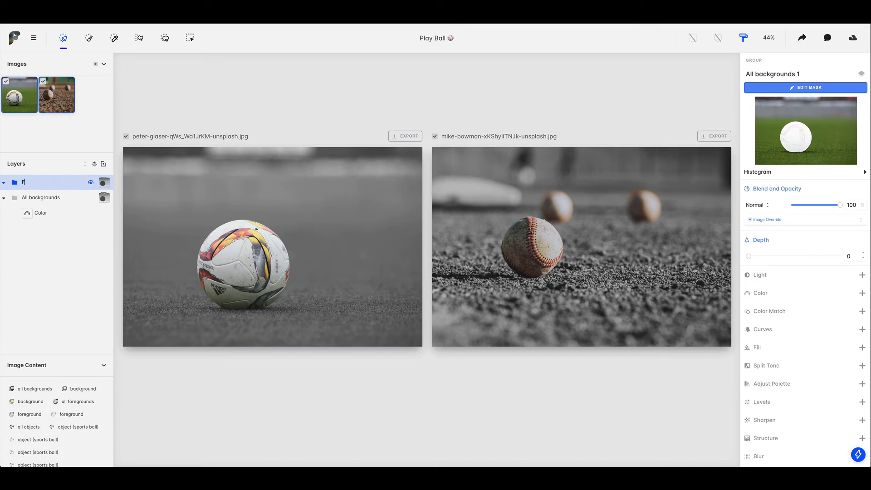
pyautogui.write('oreground')
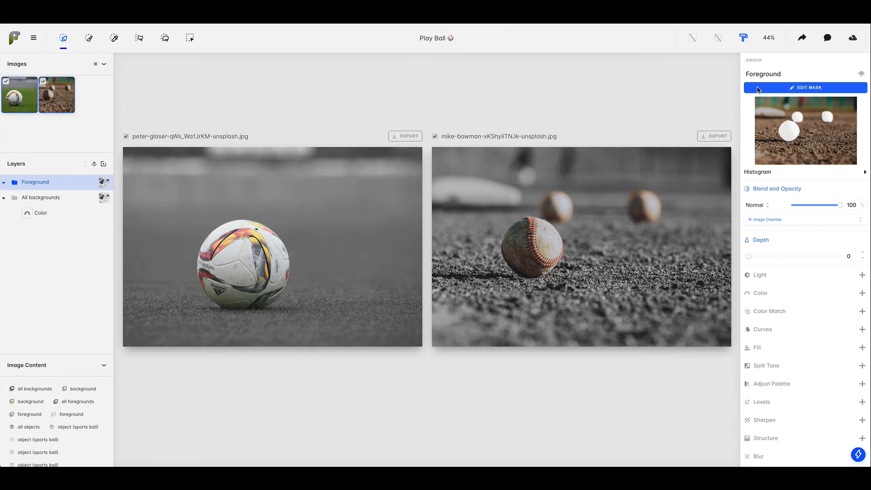
# Step: Invert the Foreground group's mask so it covers the balls, and accept it
pyautogui.click(805, 87)
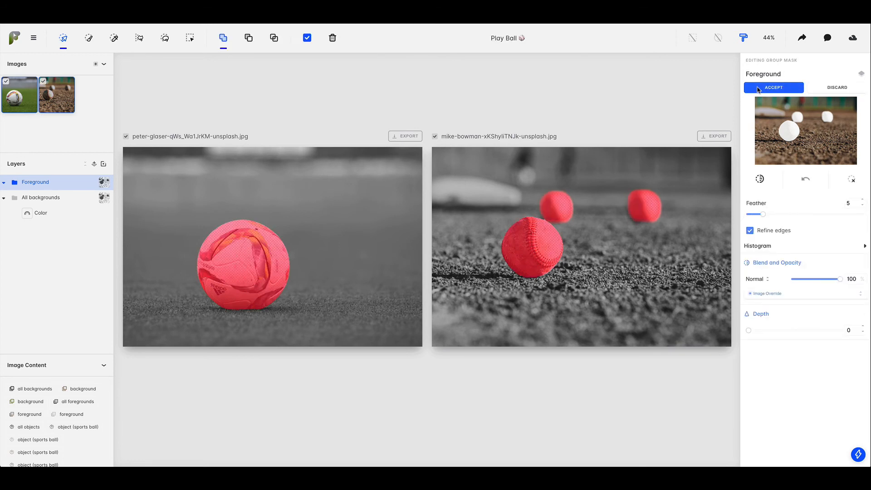
pyautogui.moveTo(759, 179)
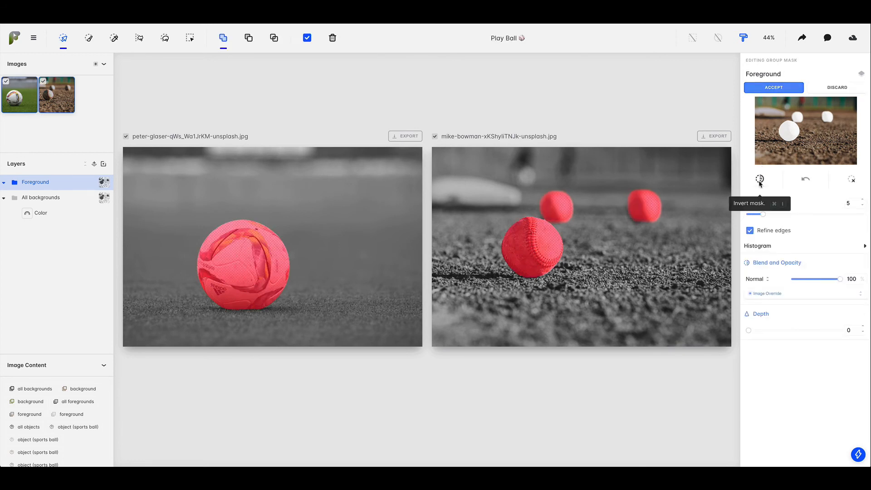
pyautogui.click(759, 178)
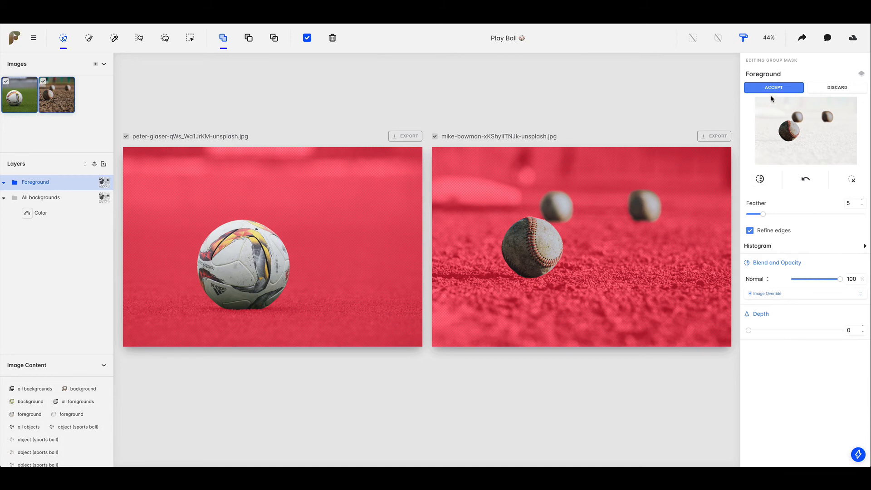
pyautogui.click(773, 87)
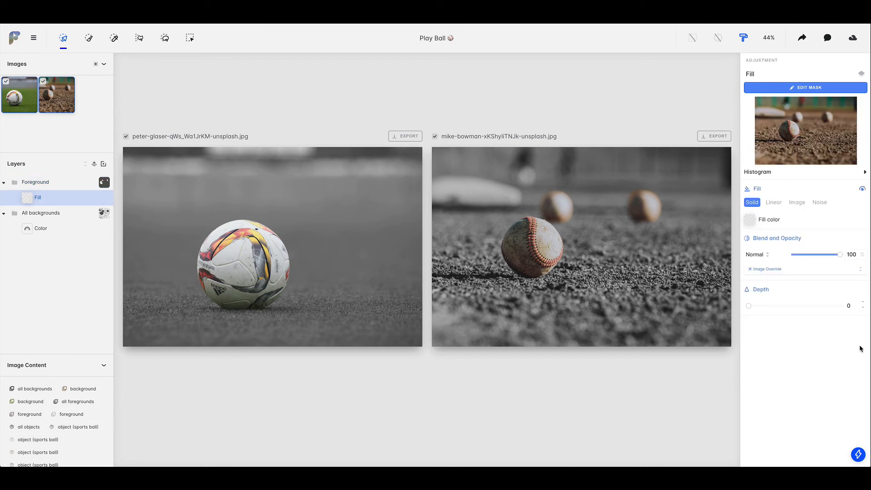
# Step: Add a linear gradient Fill ending in Moderate bluish green (#1e7f7f)
pyautogui.click(772, 202)
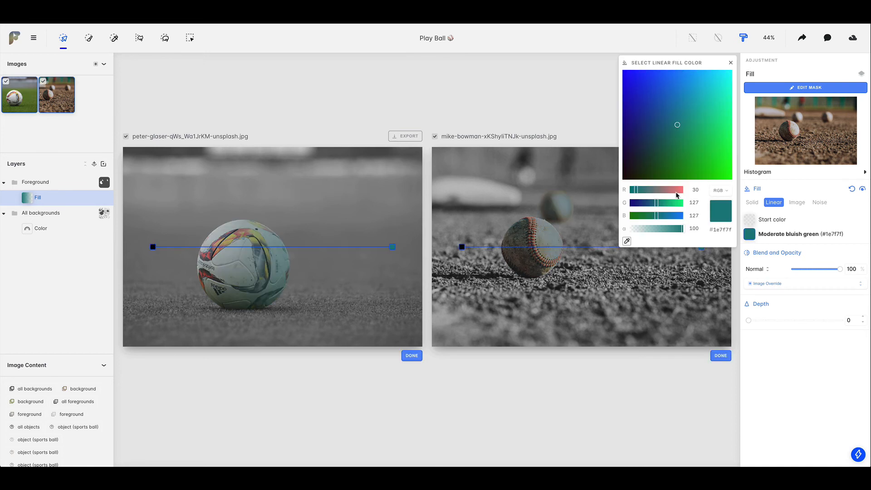
pyautogui.click(718, 136)
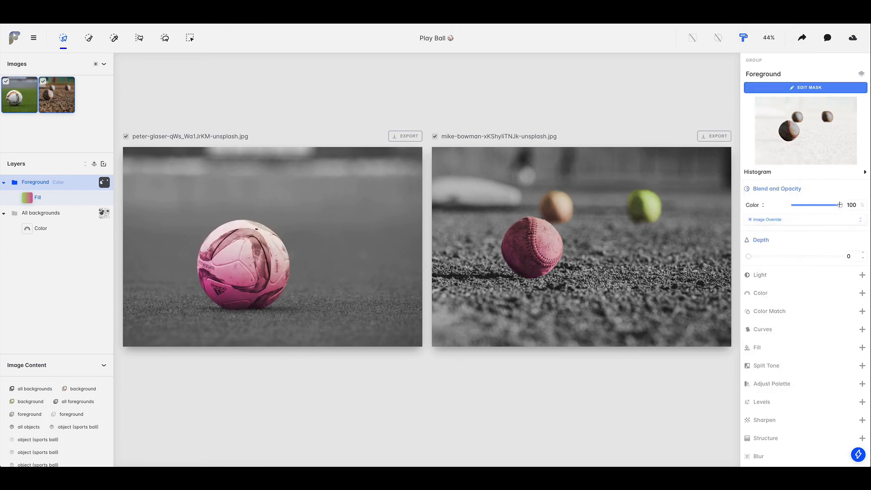
# Step: Lower the Foreground group's opacity to about 43.2 and deselect it
pyautogui.moveTo(832, 205); pyautogui.dragTo(816, 205)
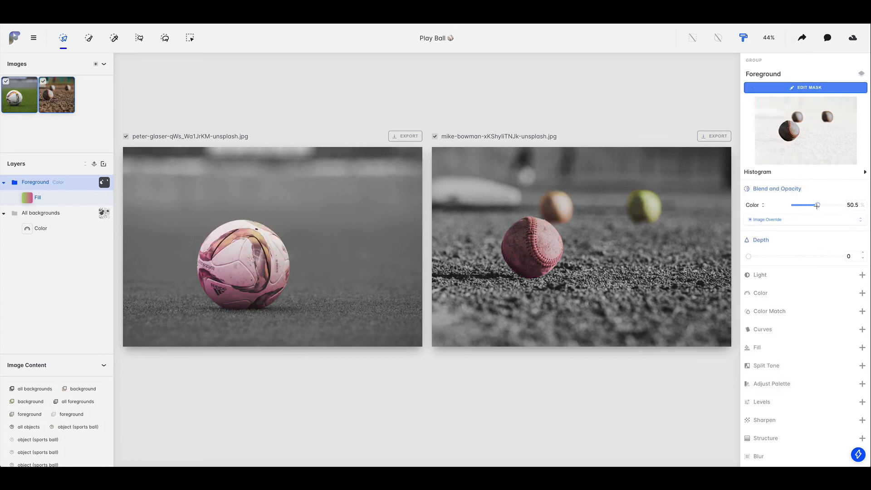
pyautogui.moveTo(821, 204); pyautogui.dragTo(811, 205)
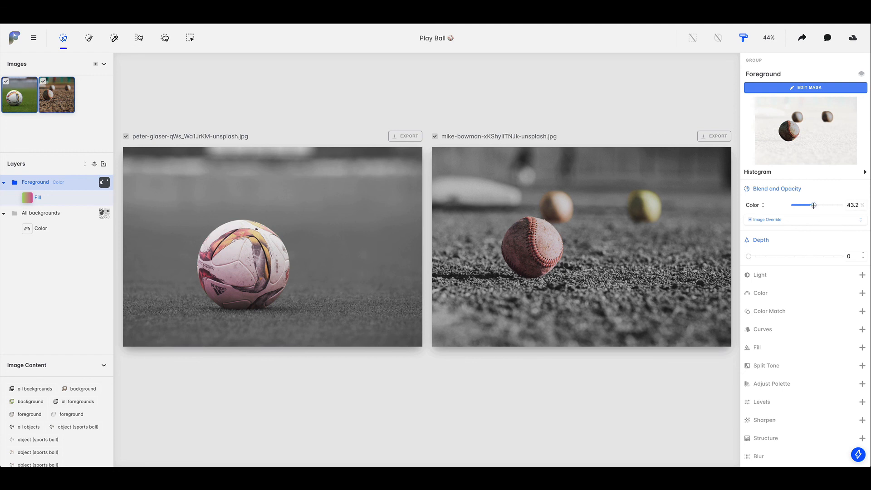
pyautogui.click(435, 92)
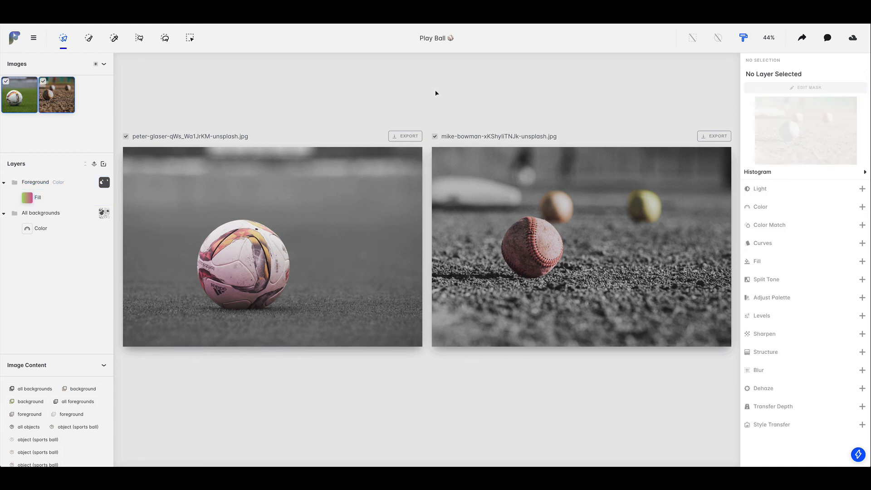